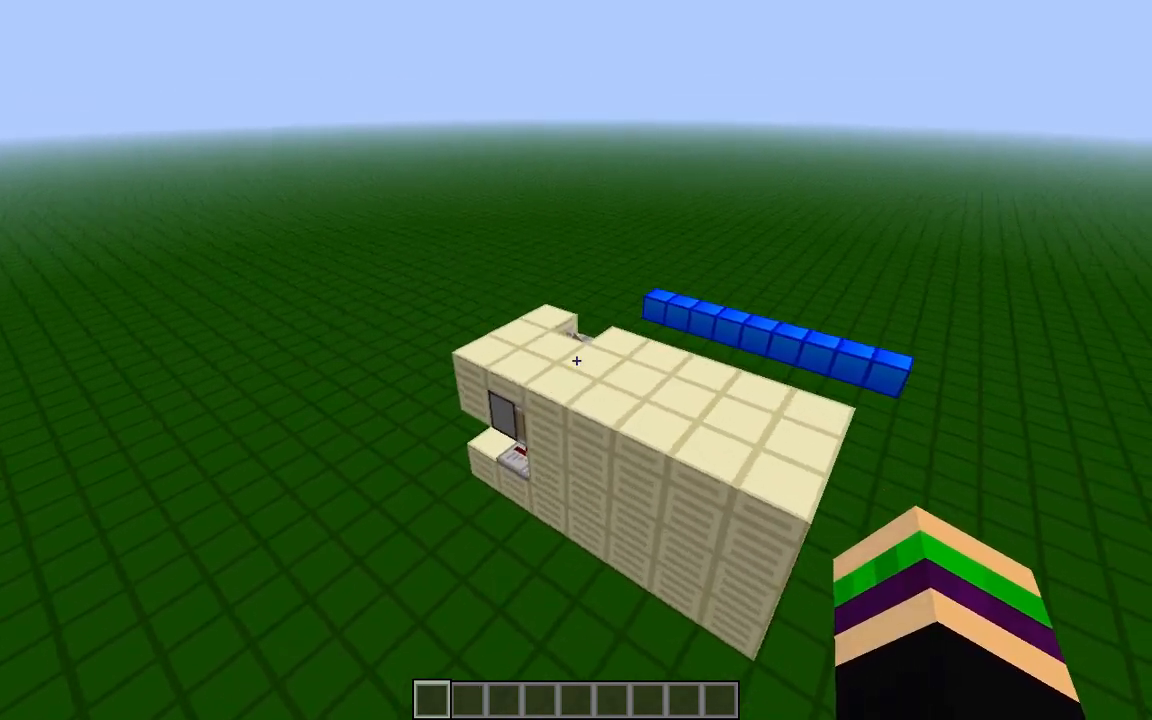
pyautogui.moveTo(576, 360)
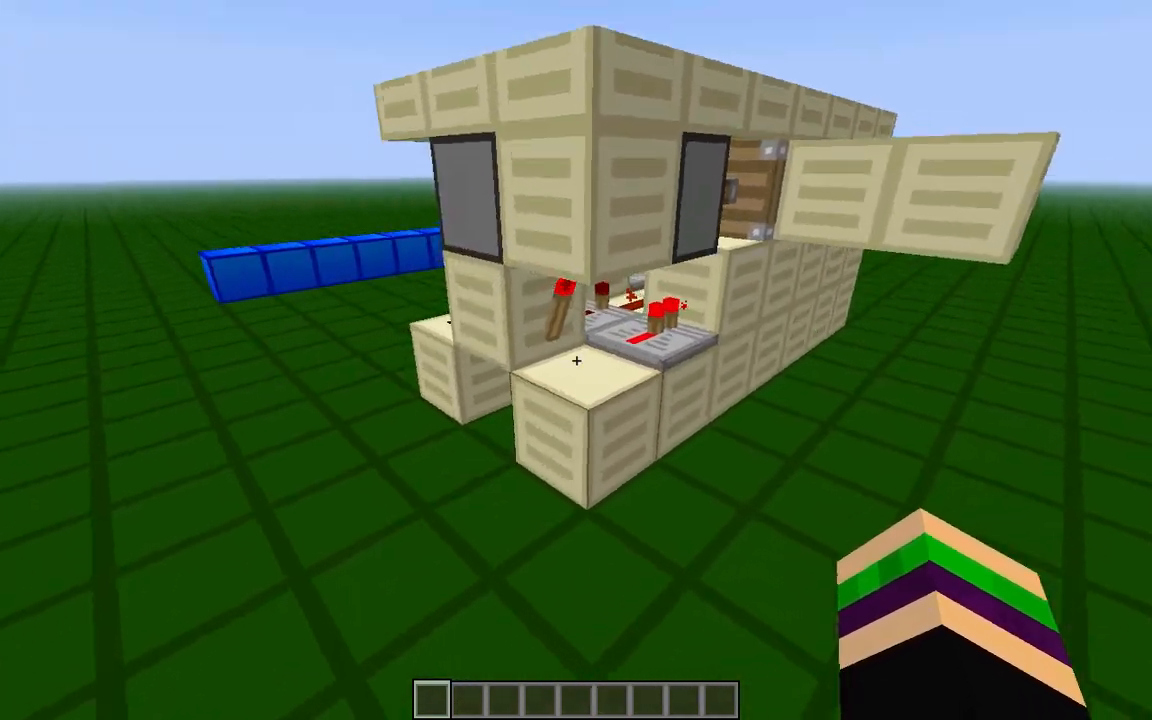
pyautogui.moveTo(576, 360)
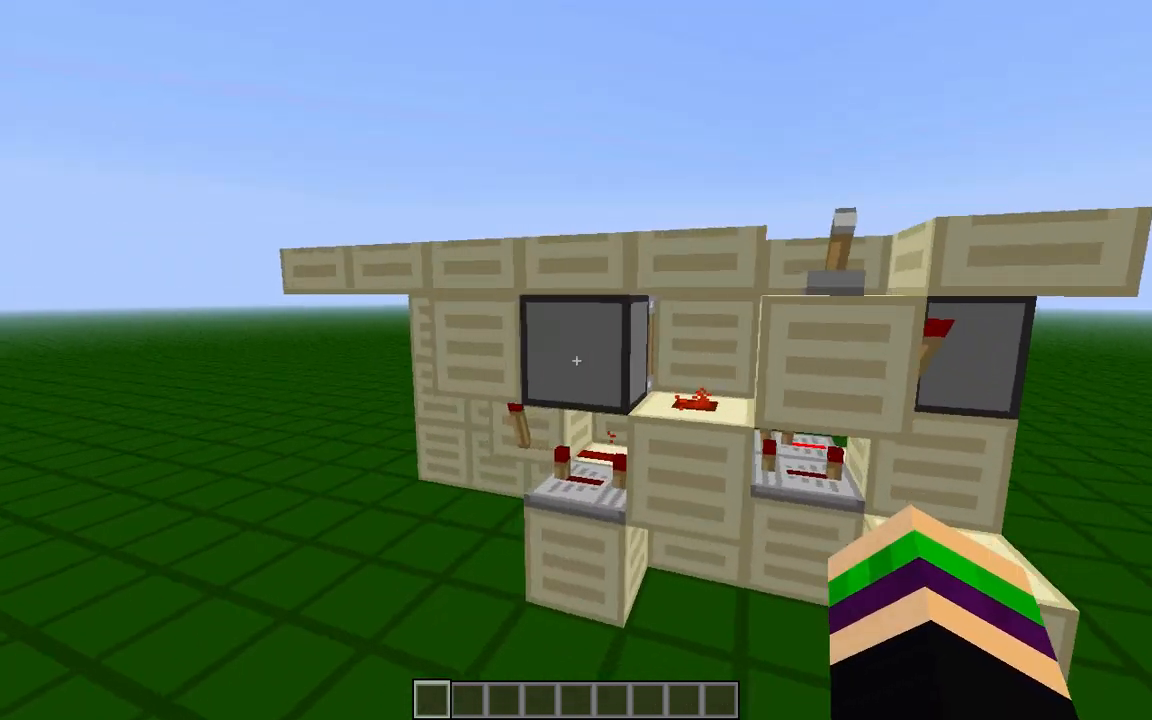
pyautogui.moveTo(576, 360)
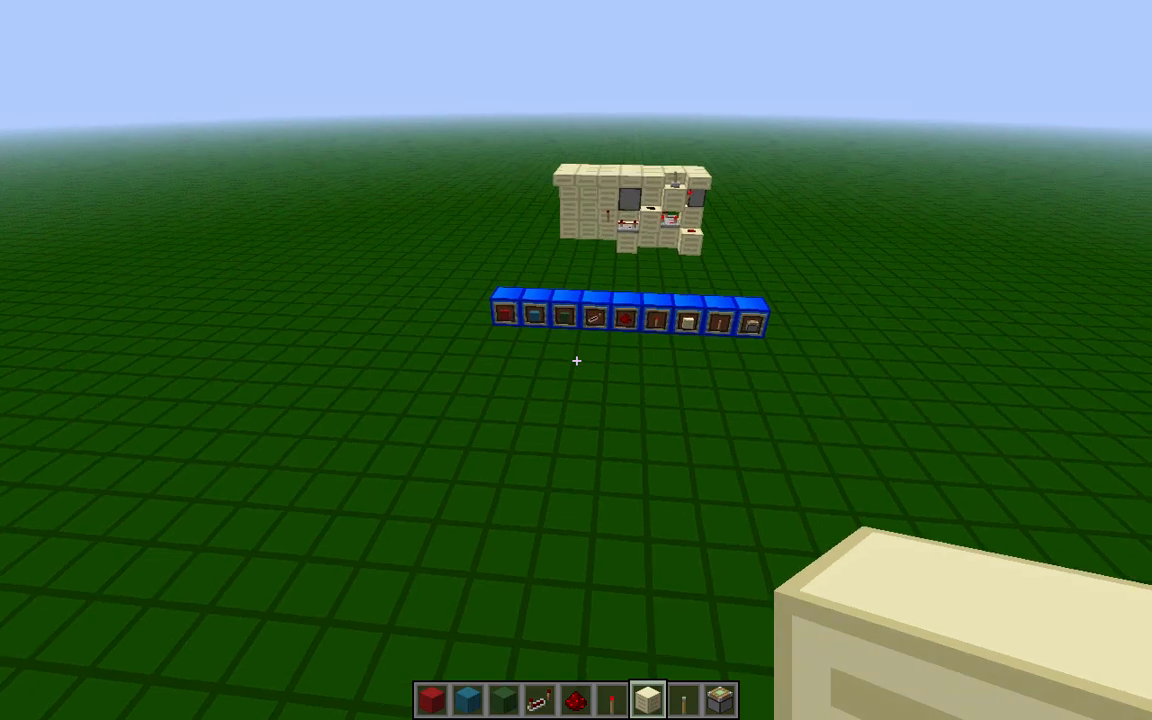
pyautogui.moveTo(576, 360)
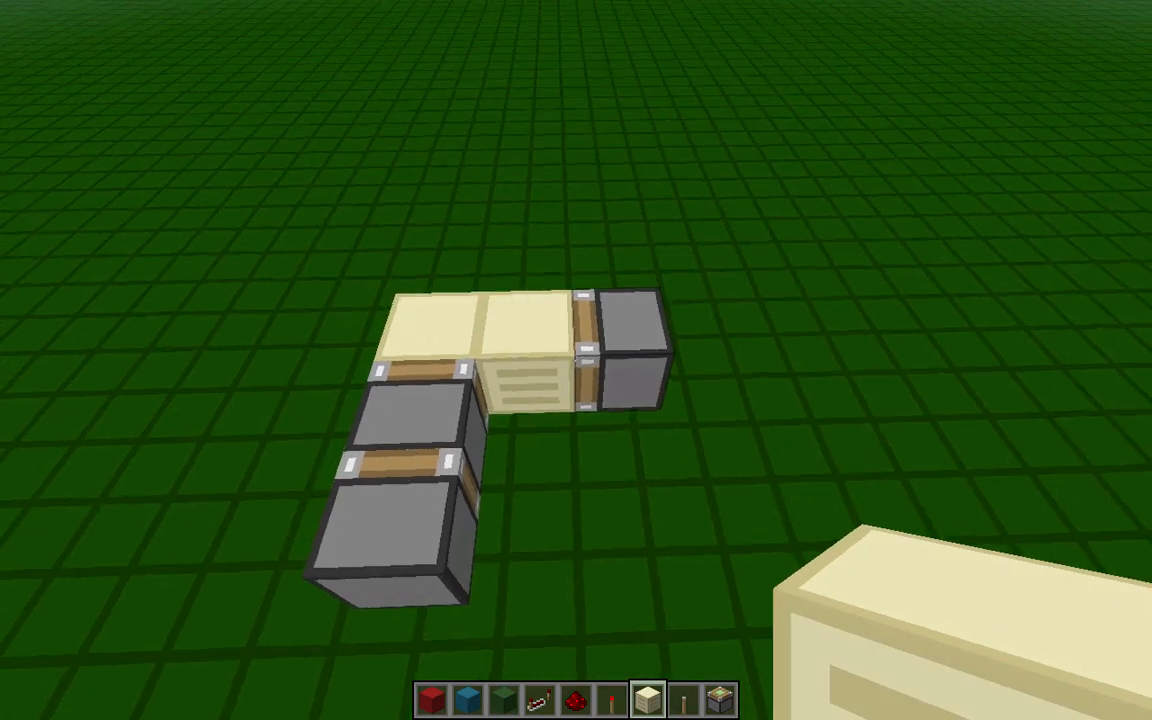
pyautogui.moveTo(576, 360)
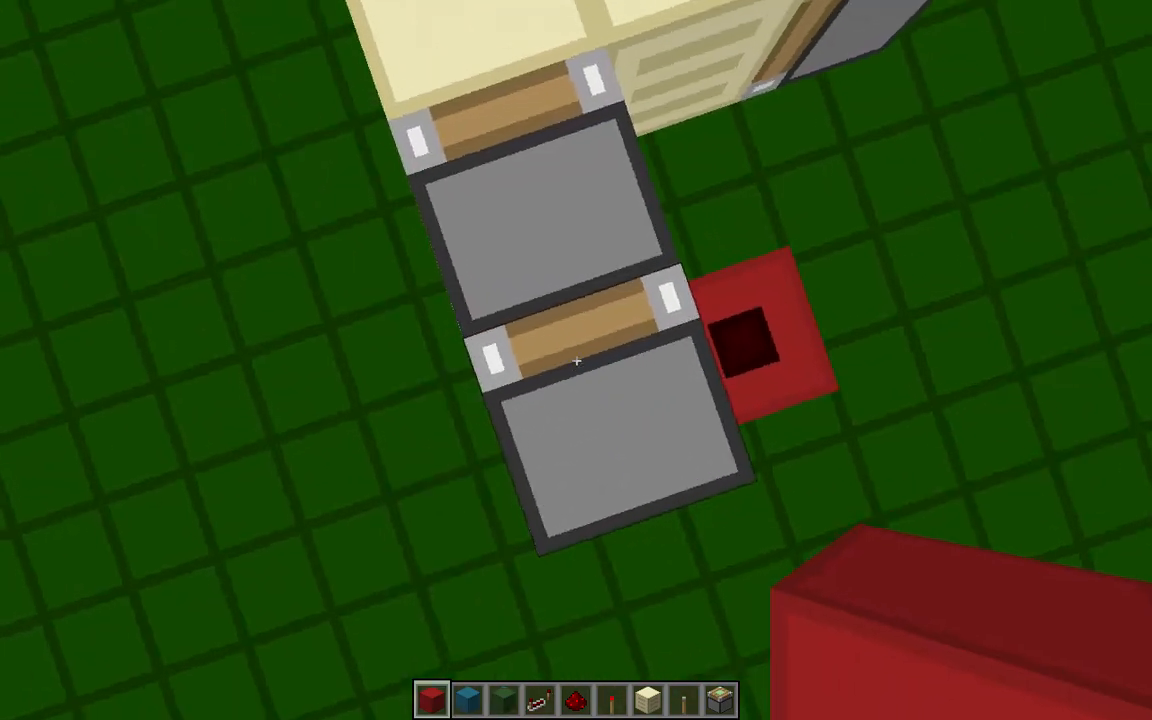
pyautogui.moveTo(576, 360)
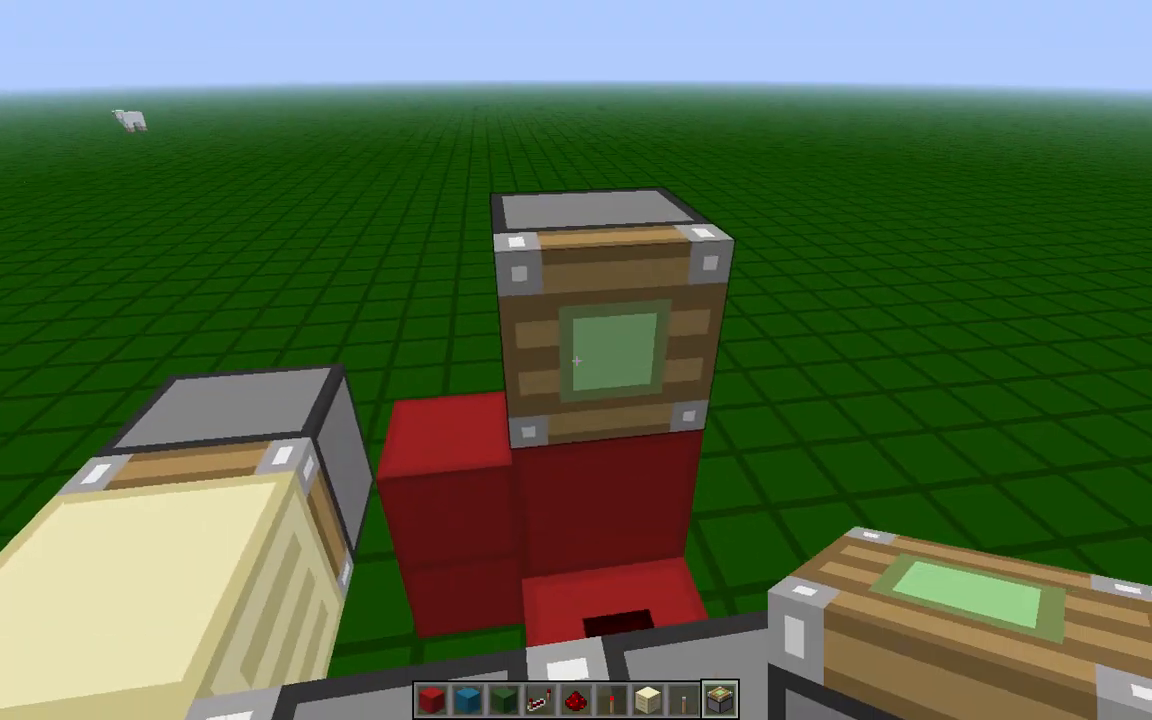
pyautogui.moveTo(576, 360)
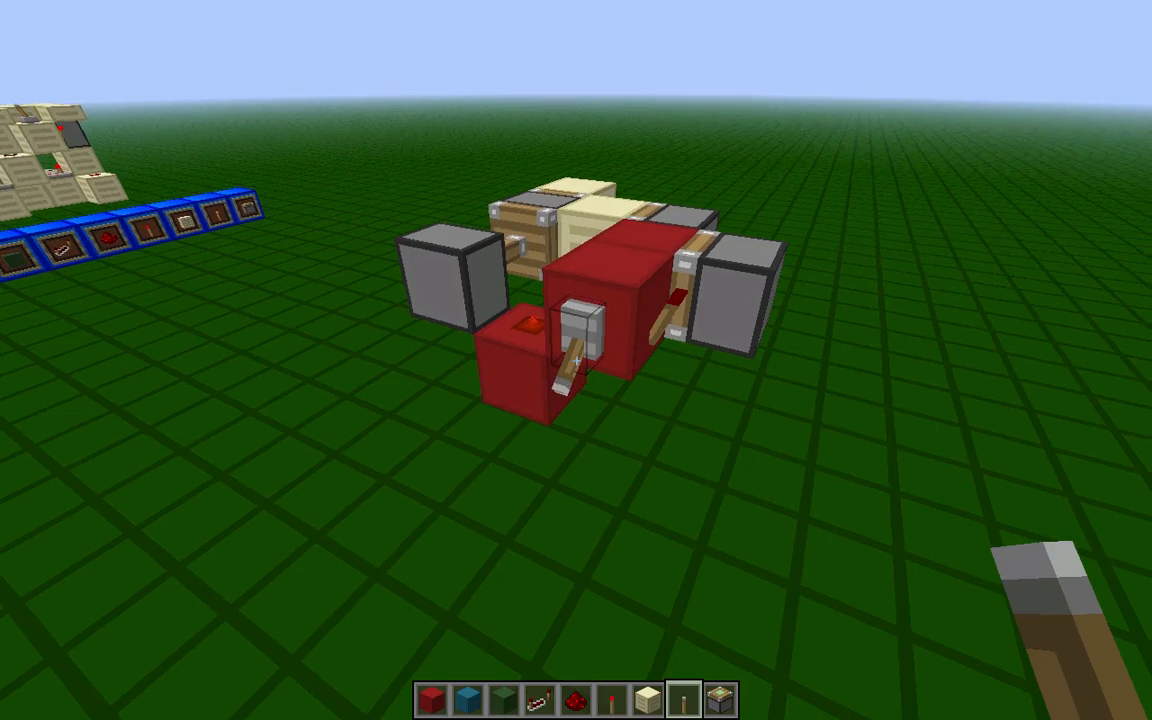
pyautogui.moveTo(576, 360)
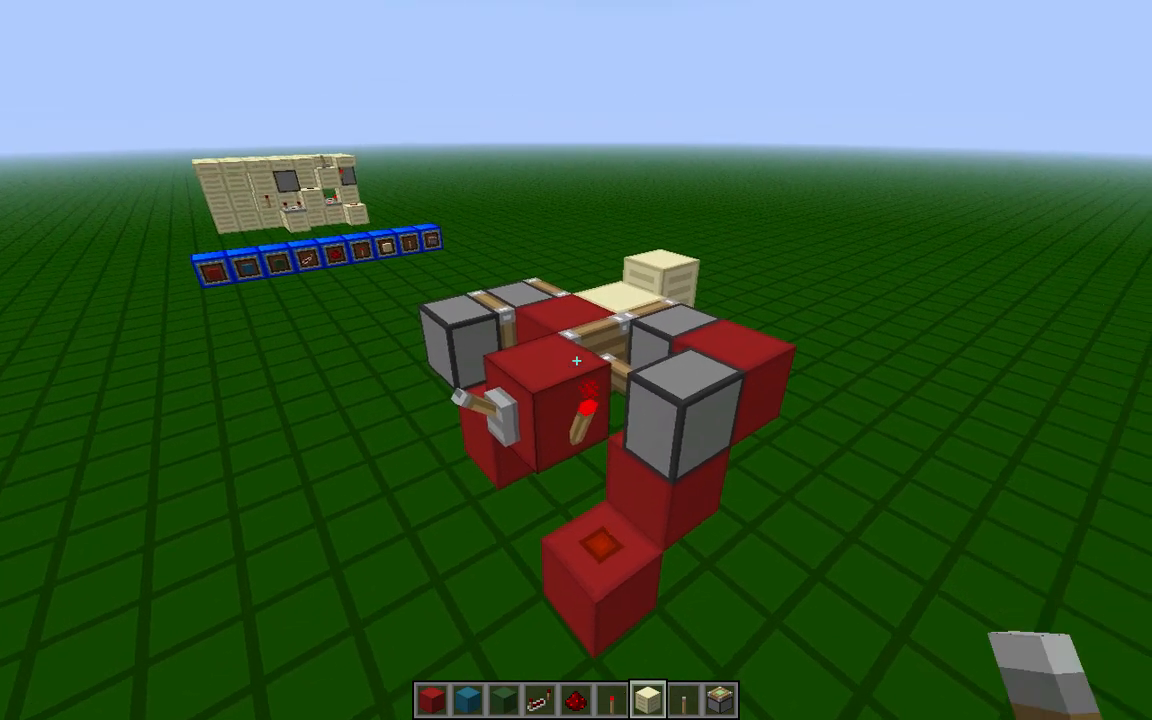
pyautogui.moveTo(576, 360)
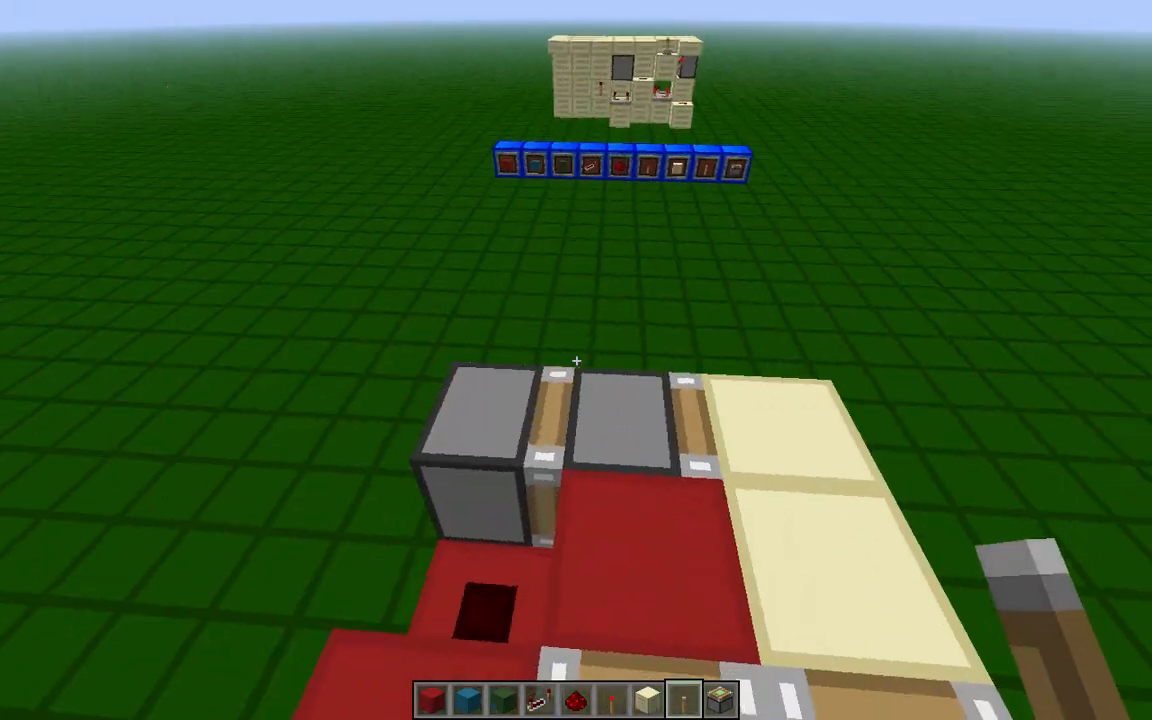
pyautogui.moveTo(576, 360)
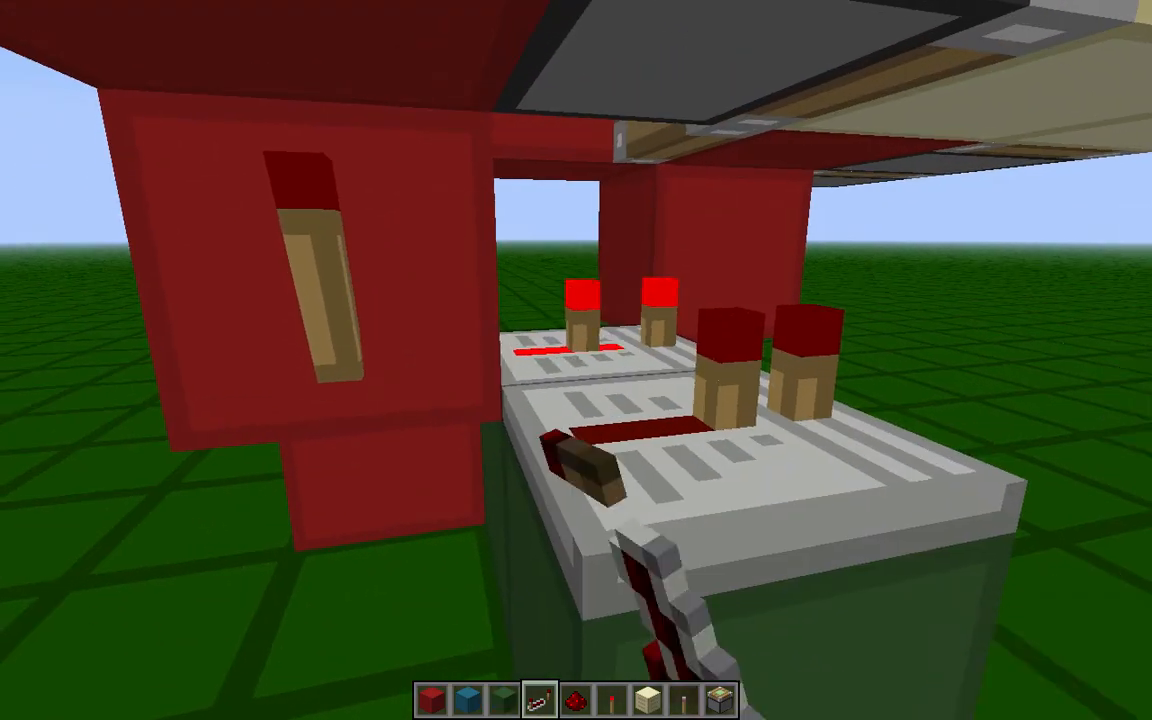
pyautogui.moveTo(576, 360)
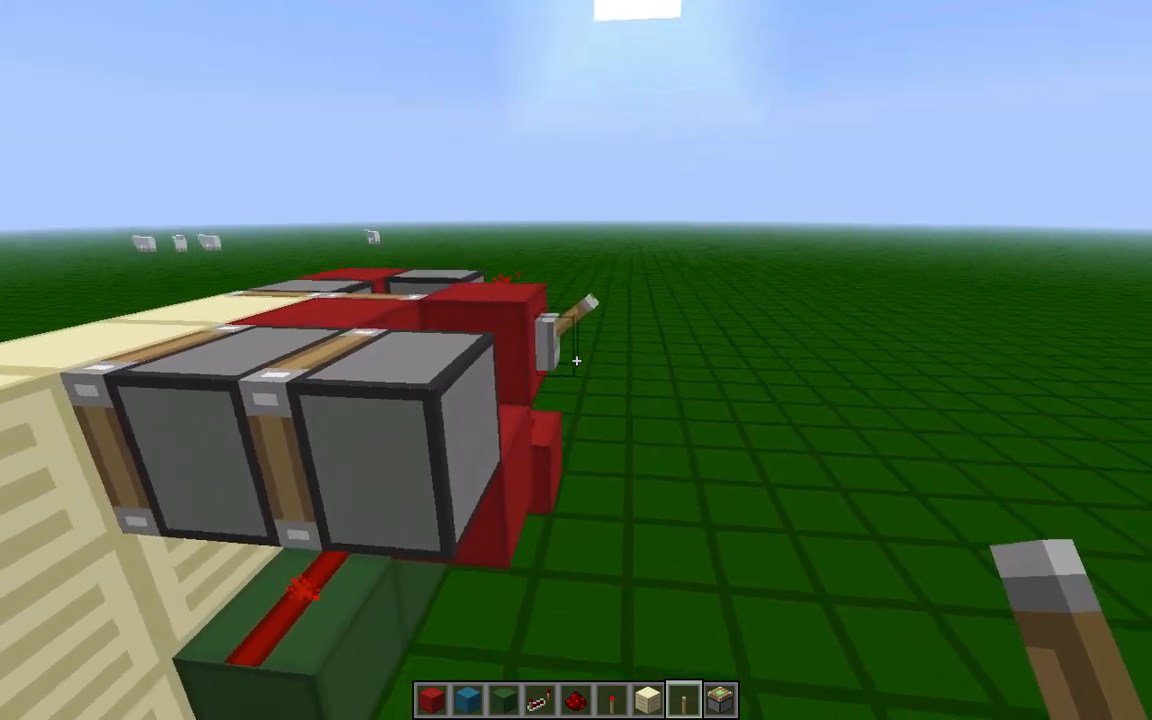
pyautogui.moveTo(576, 360)
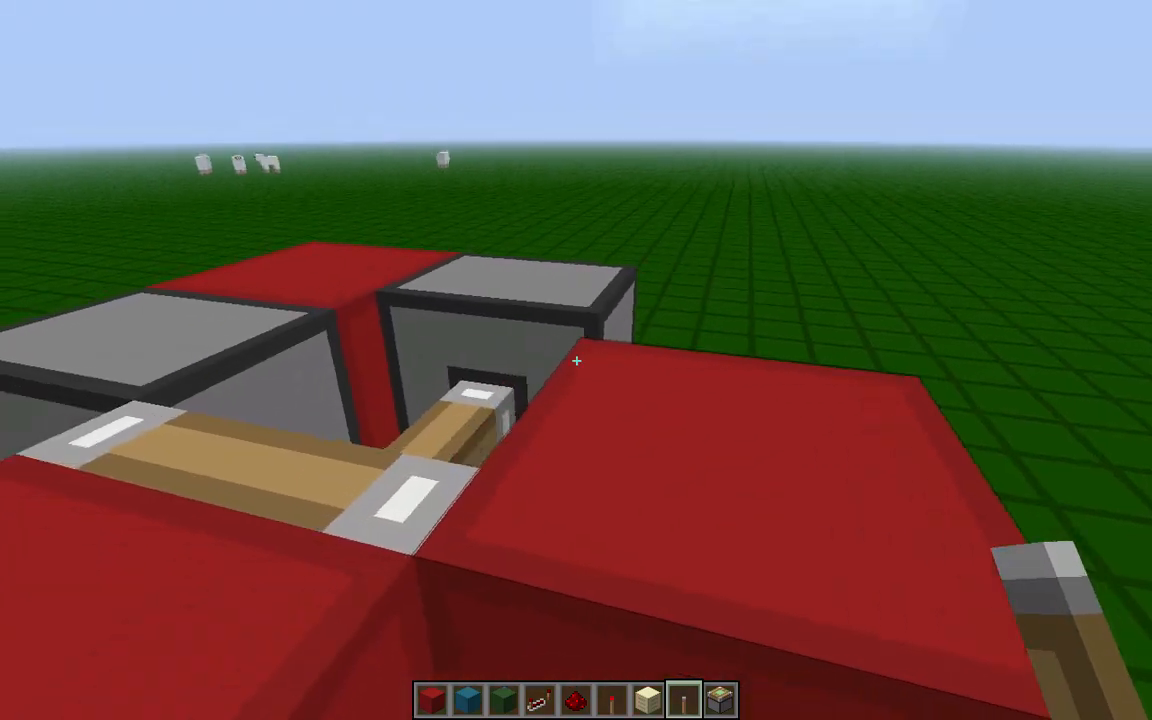
pyautogui.moveTo(576, 360)
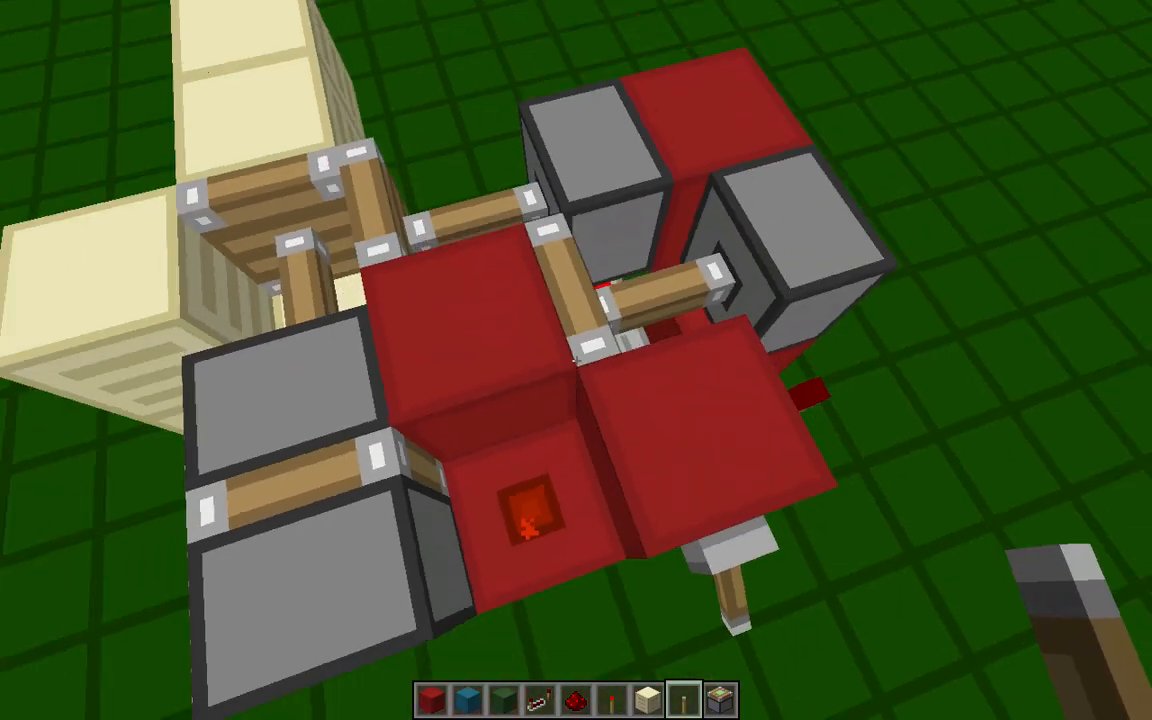
pyautogui.moveTo(576, 360)
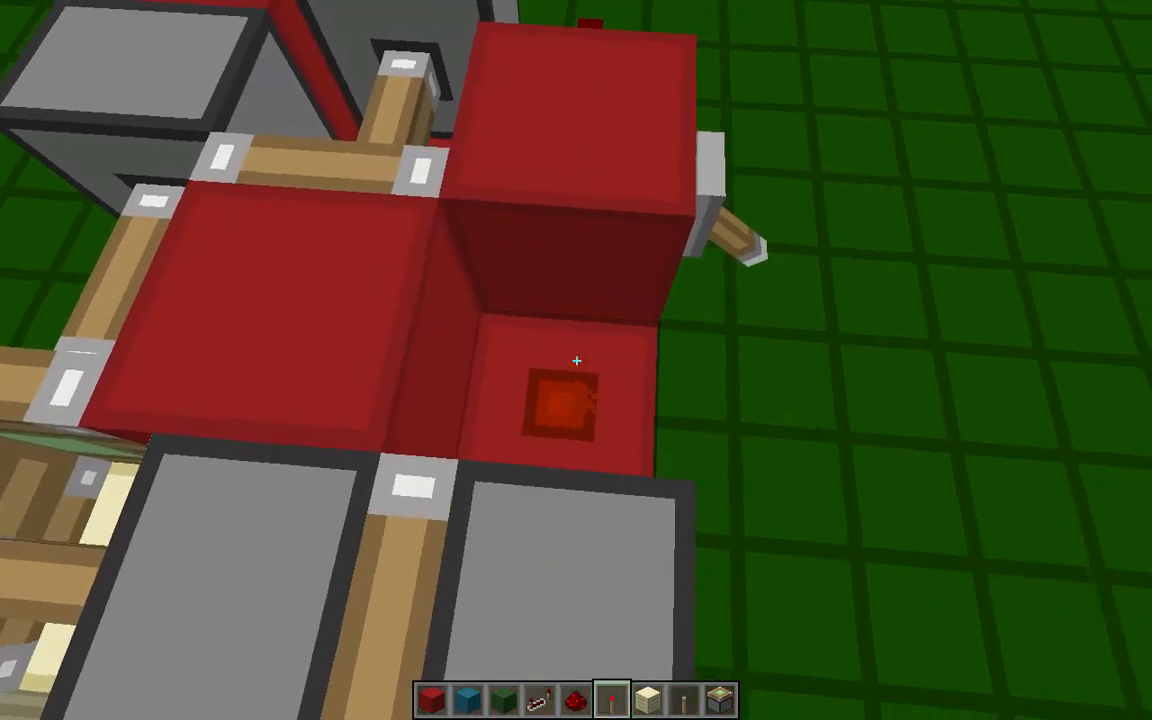
pyautogui.moveTo(576, 360)
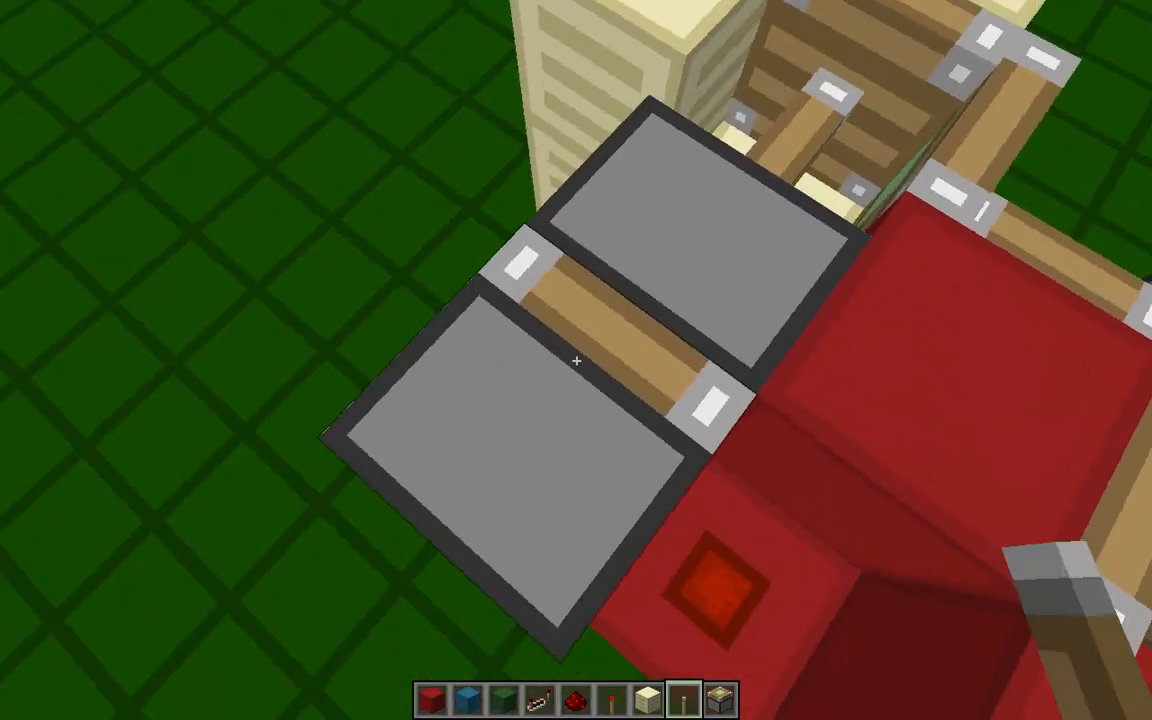
pyautogui.moveTo(576, 360)
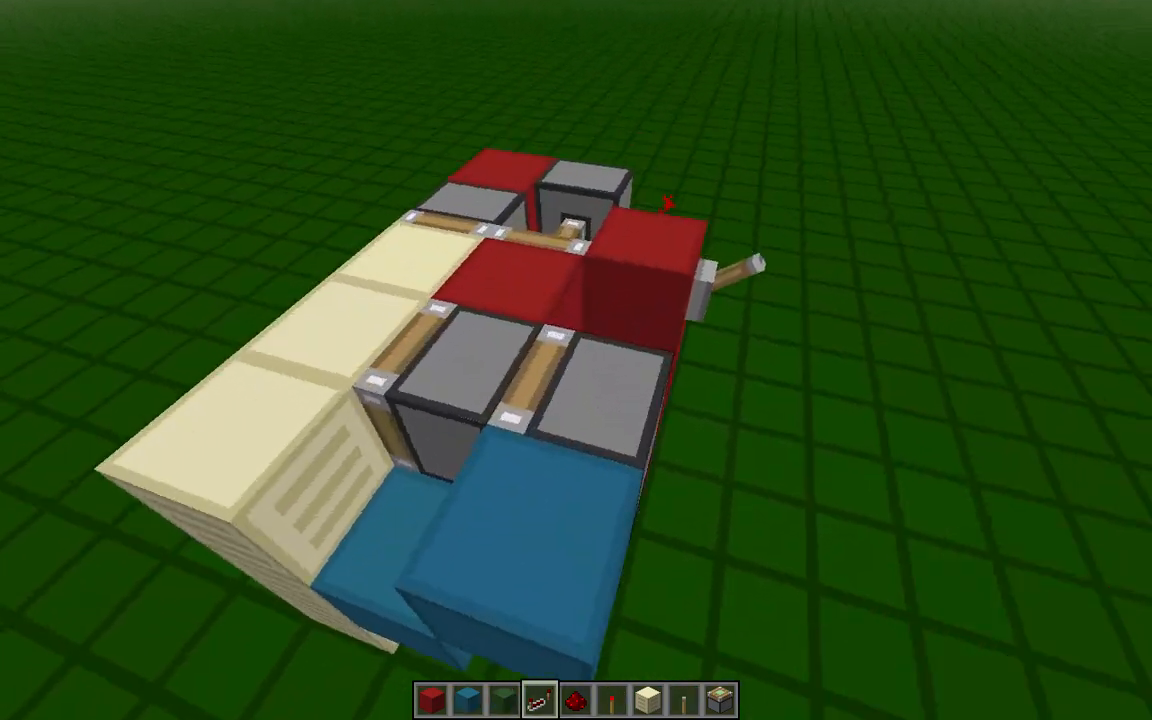
pyautogui.moveTo(576, 360)
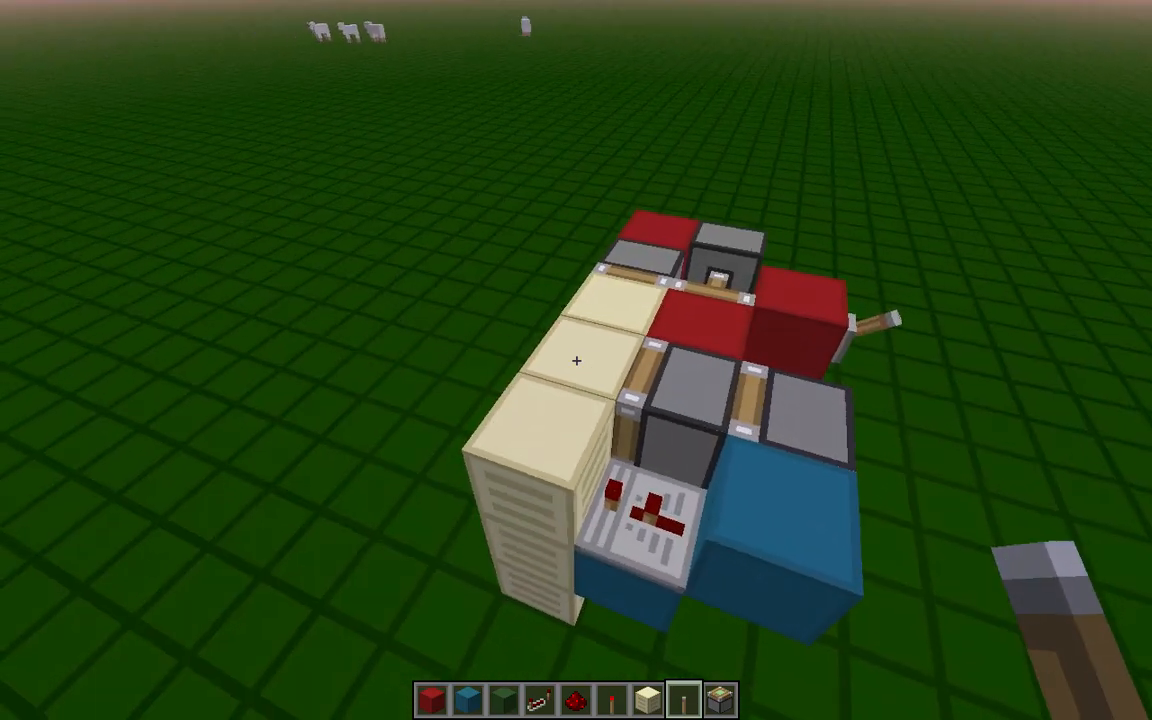
pyautogui.moveTo(576, 360)
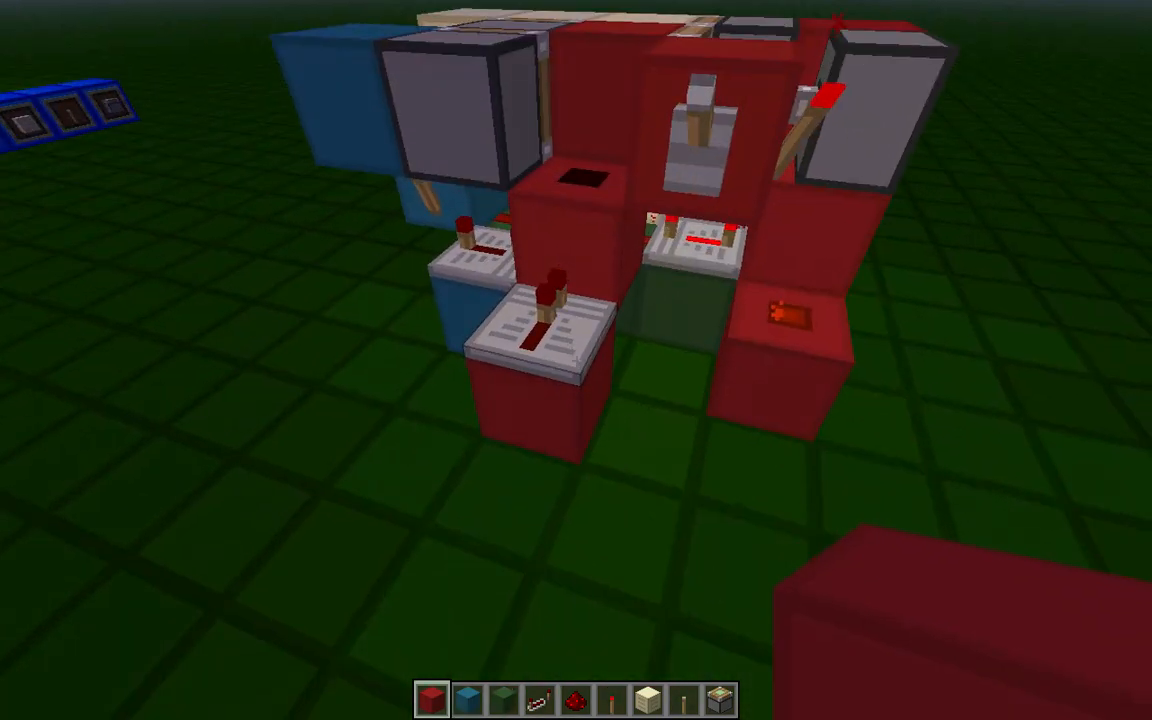
pyautogui.moveTo(576, 360)
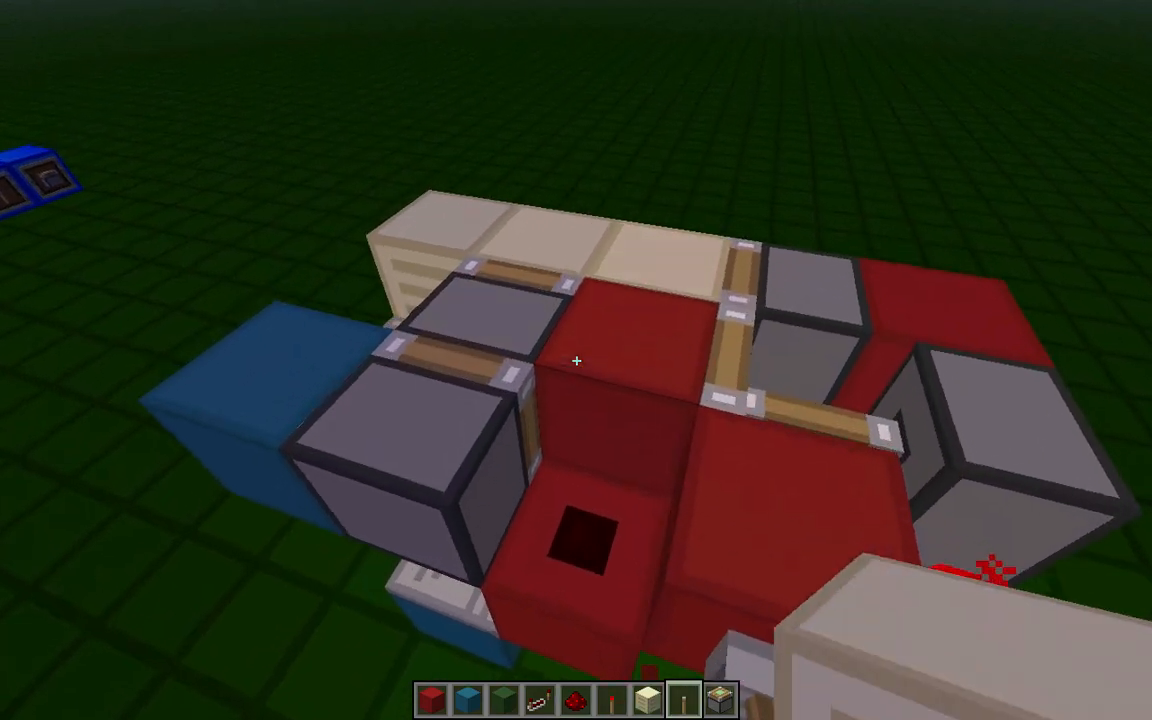
pyautogui.moveTo(576, 360)
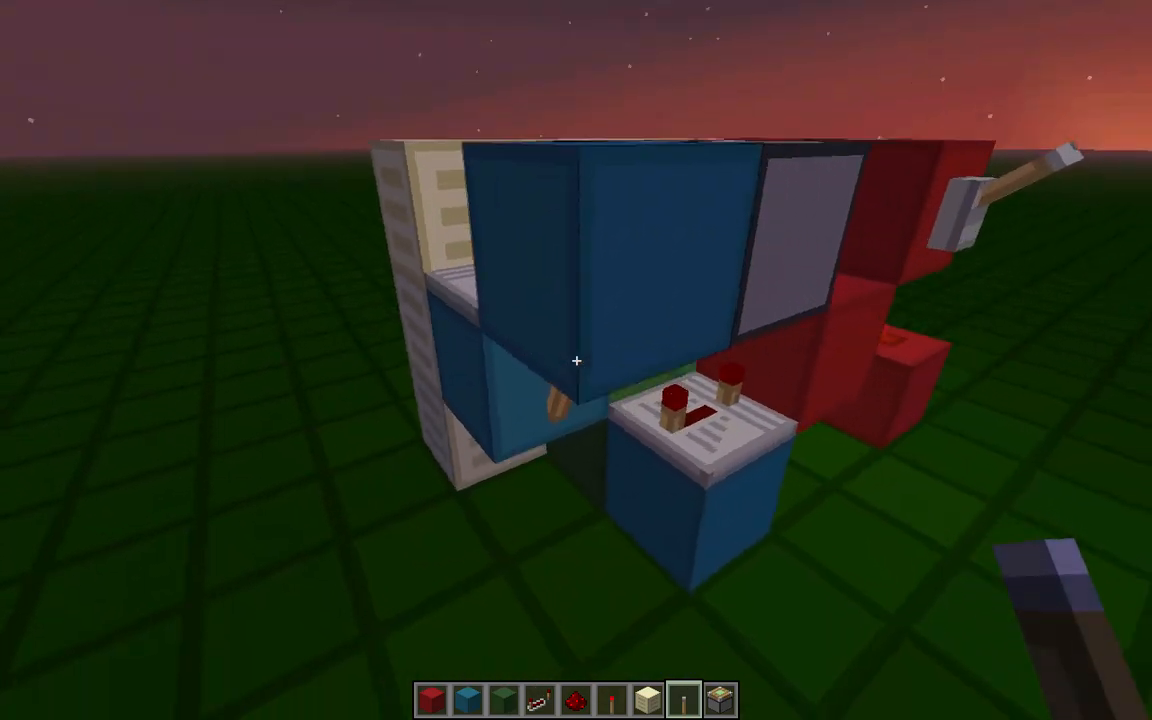
pyautogui.moveTo(576, 360)
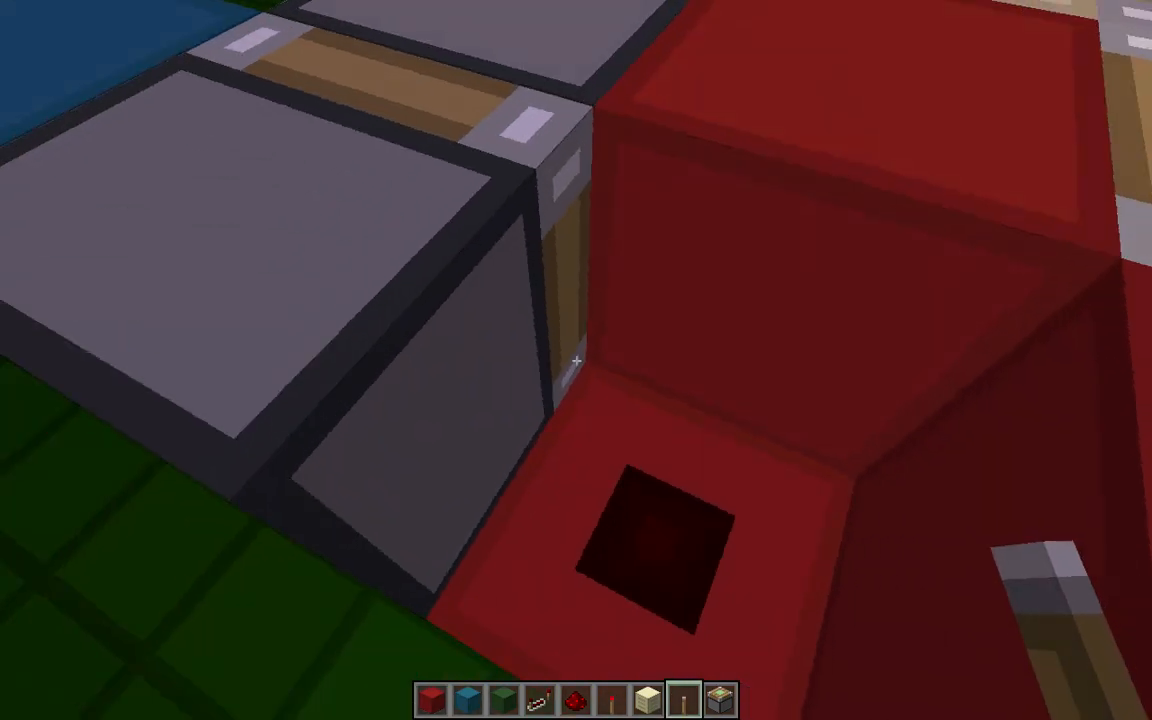
pyautogui.moveTo(576, 360)
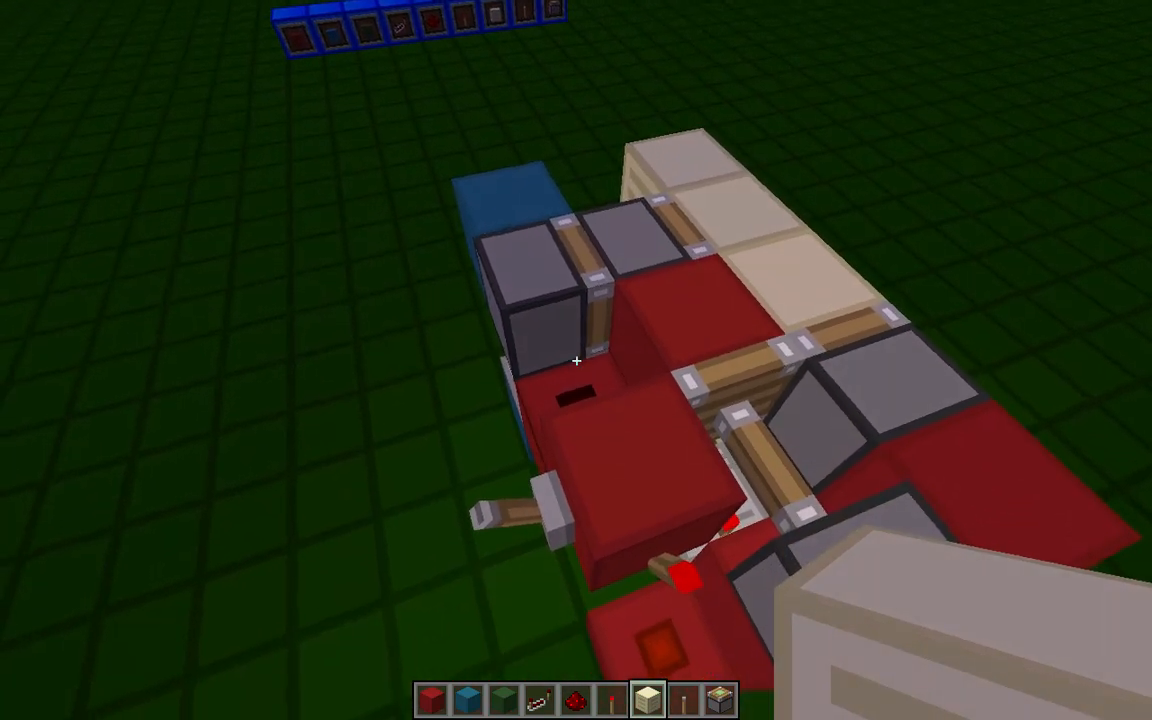
pyautogui.moveTo(576, 360)
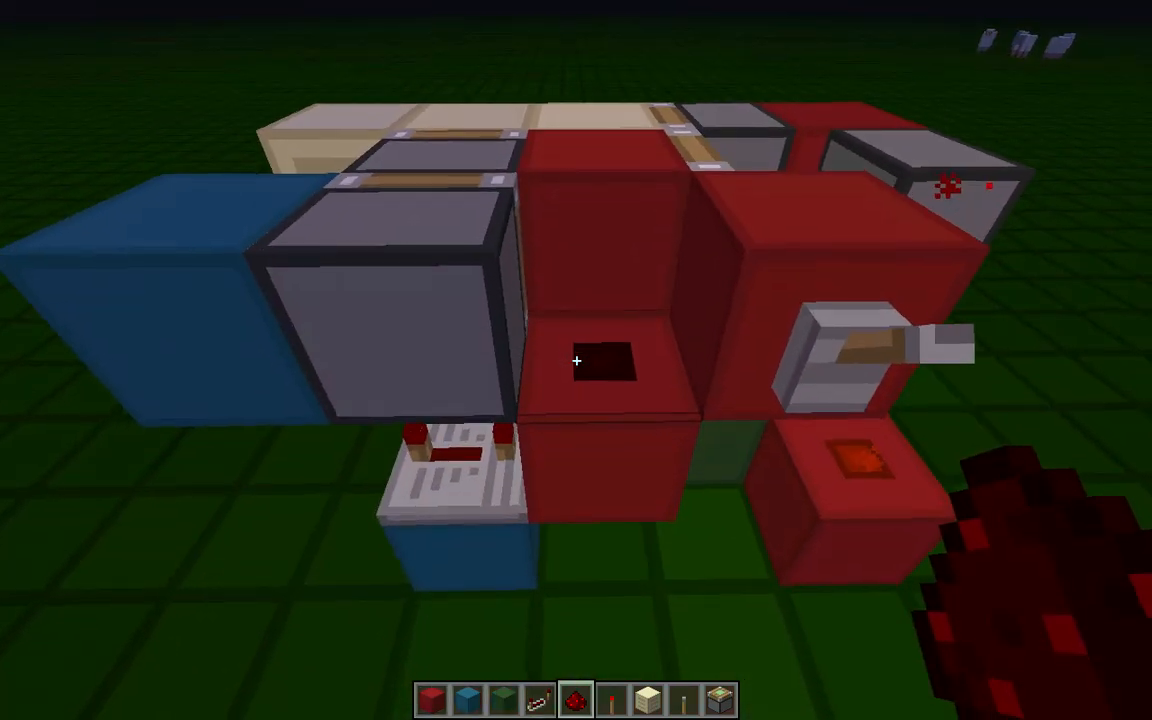
pyautogui.moveTo(576, 360)
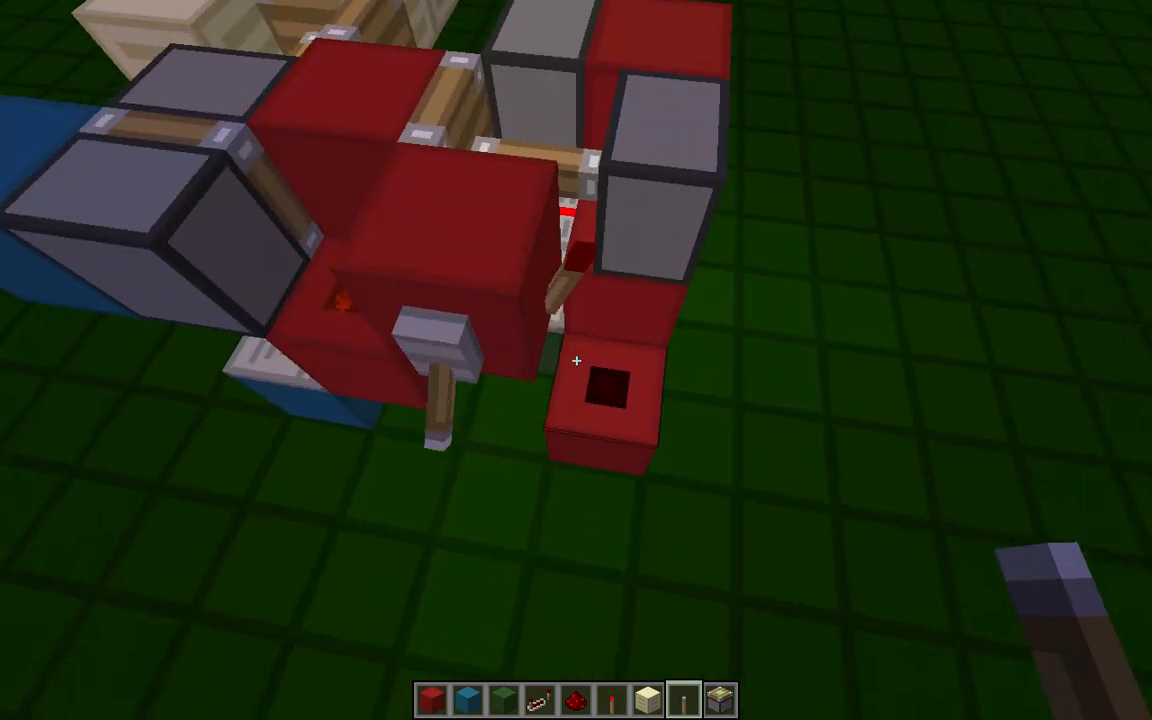
pyautogui.moveTo(576, 360)
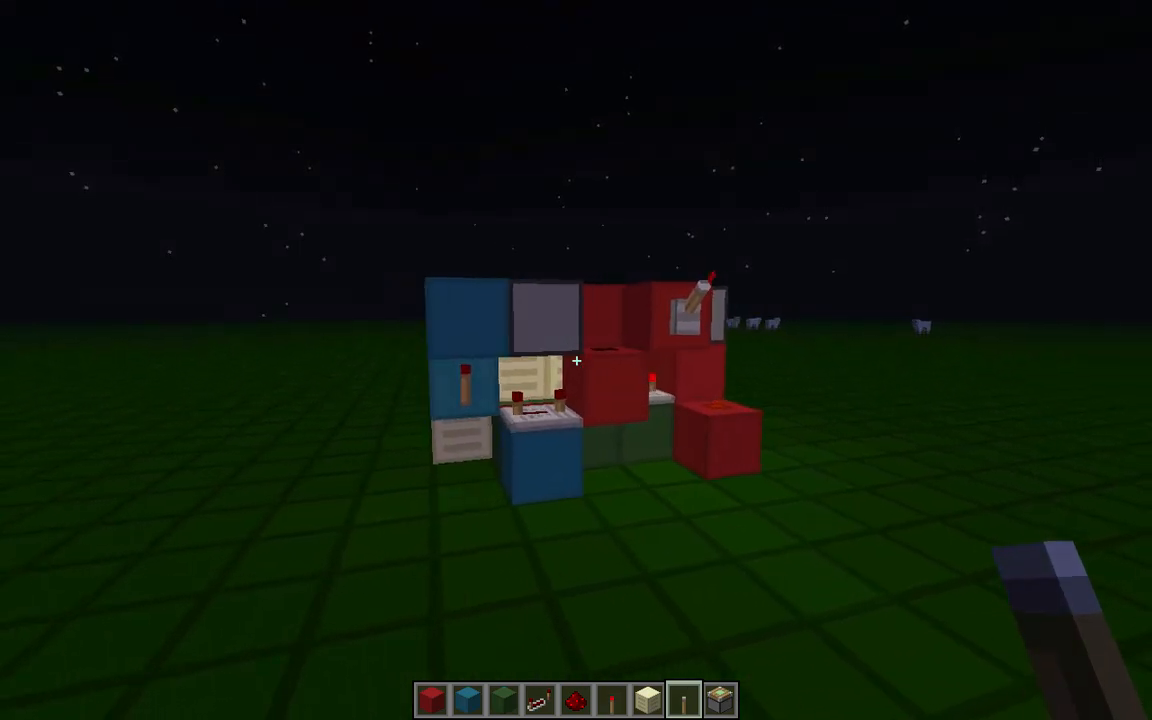
pyautogui.moveTo(576, 360)
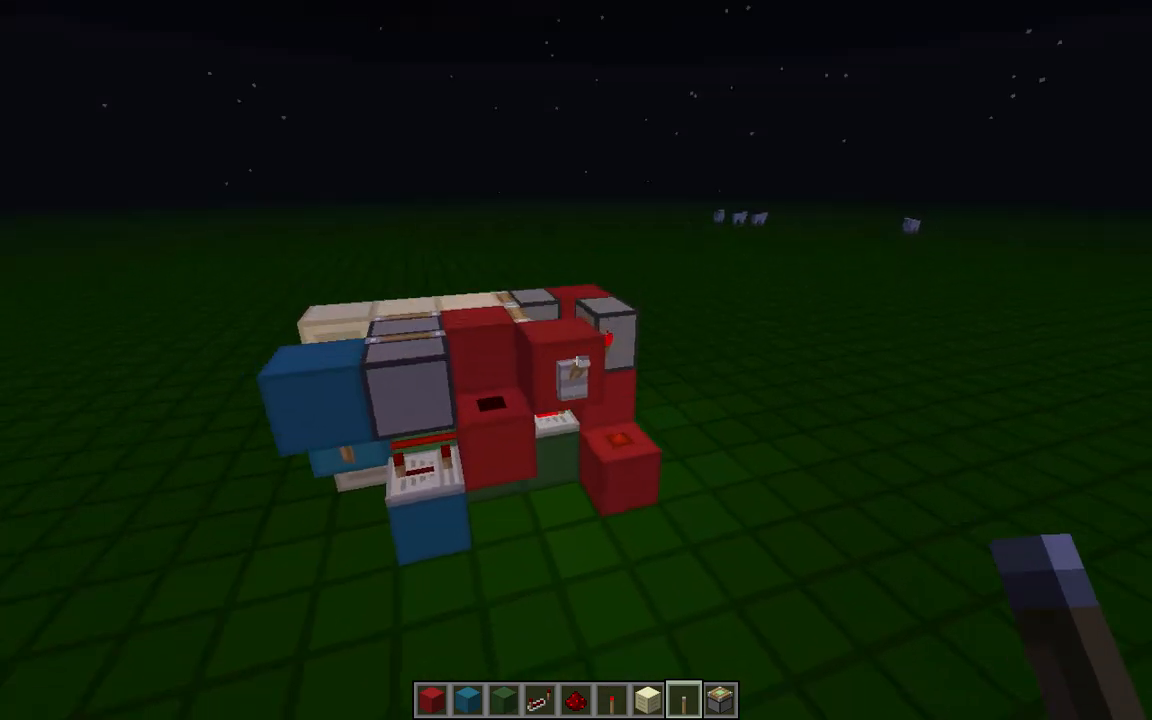
pyautogui.moveTo(576, 360)
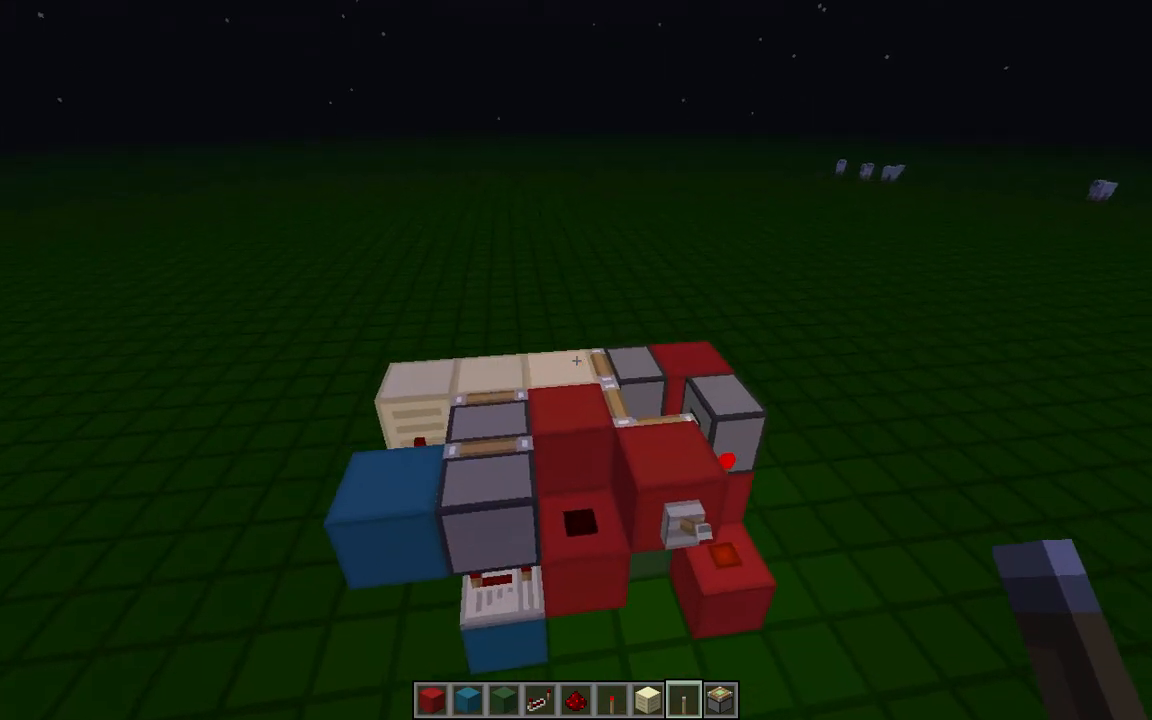
pyautogui.moveTo(575, 360)
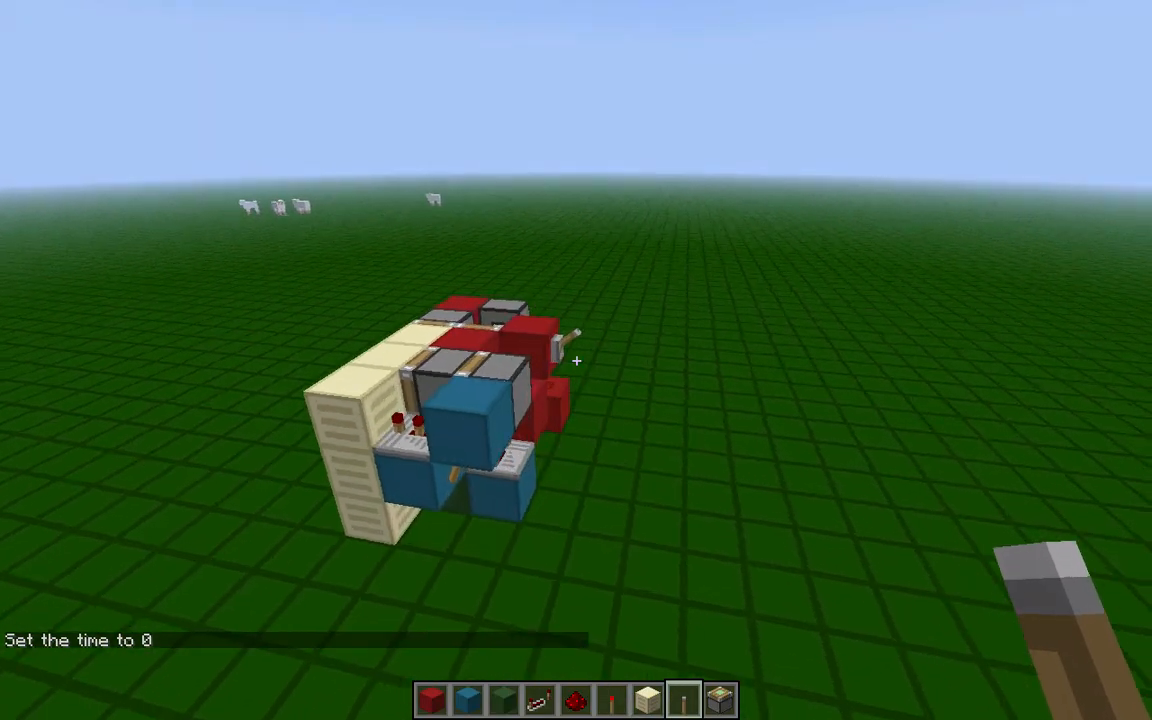
pyautogui.moveTo(576, 361)
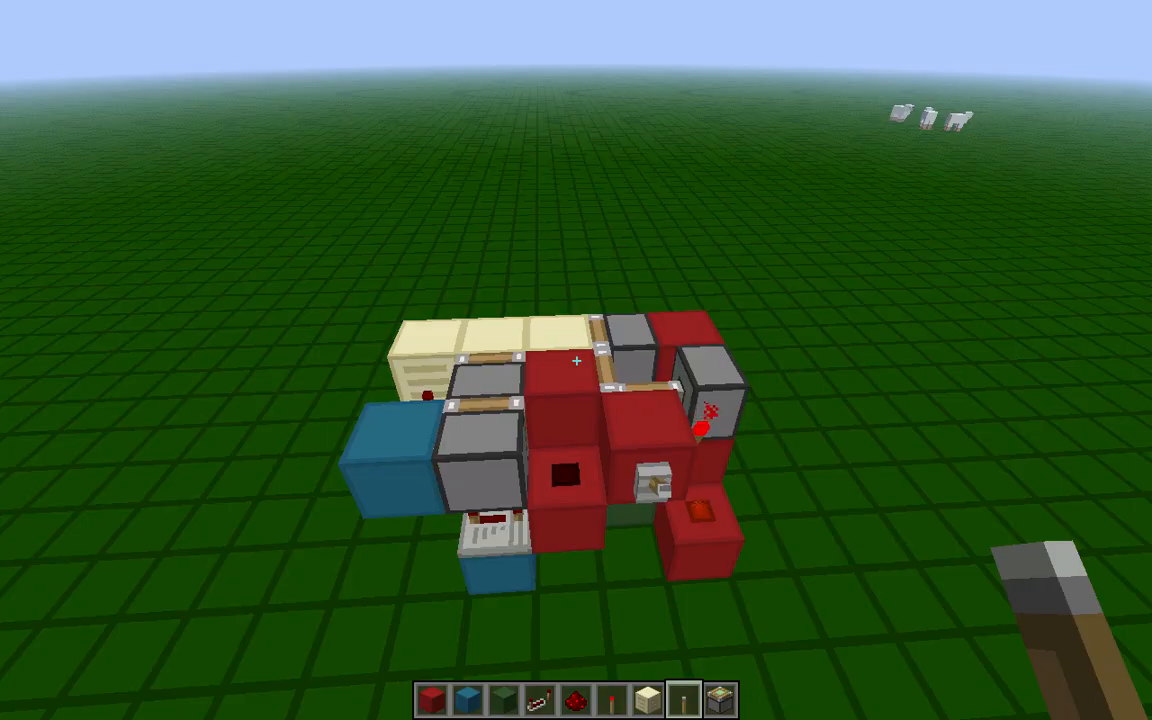
pyautogui.moveTo(576, 361)
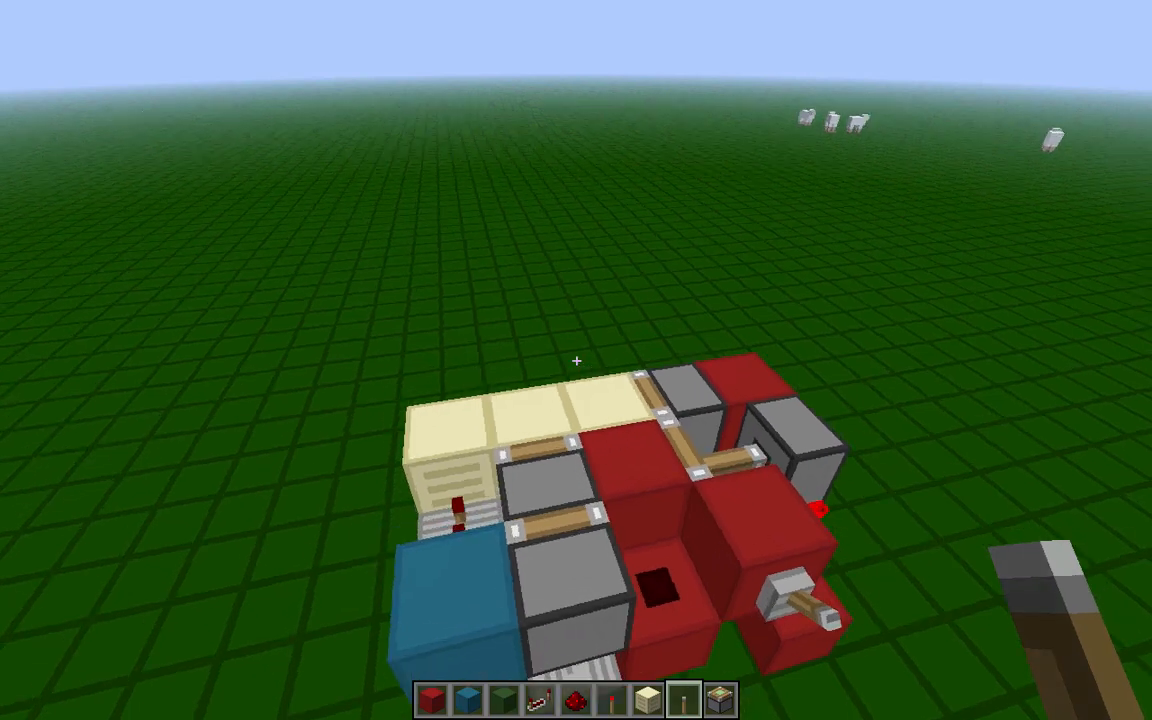
pyautogui.moveTo(576, 360)
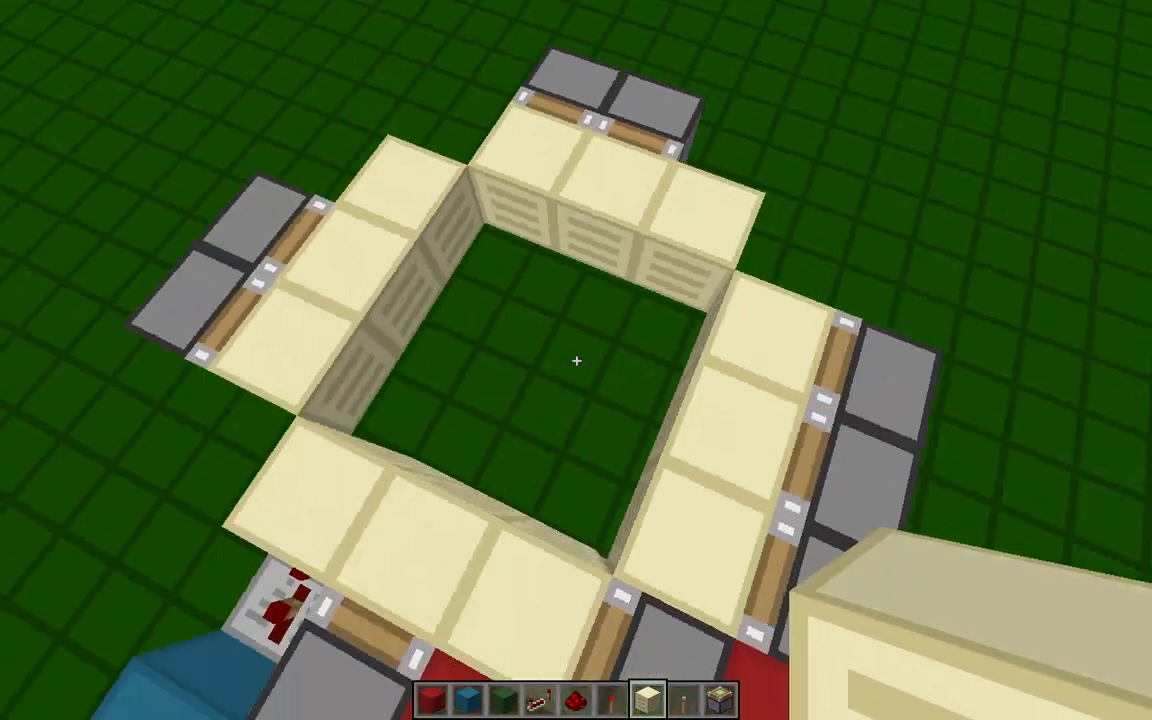
pyautogui.moveTo(576, 360)
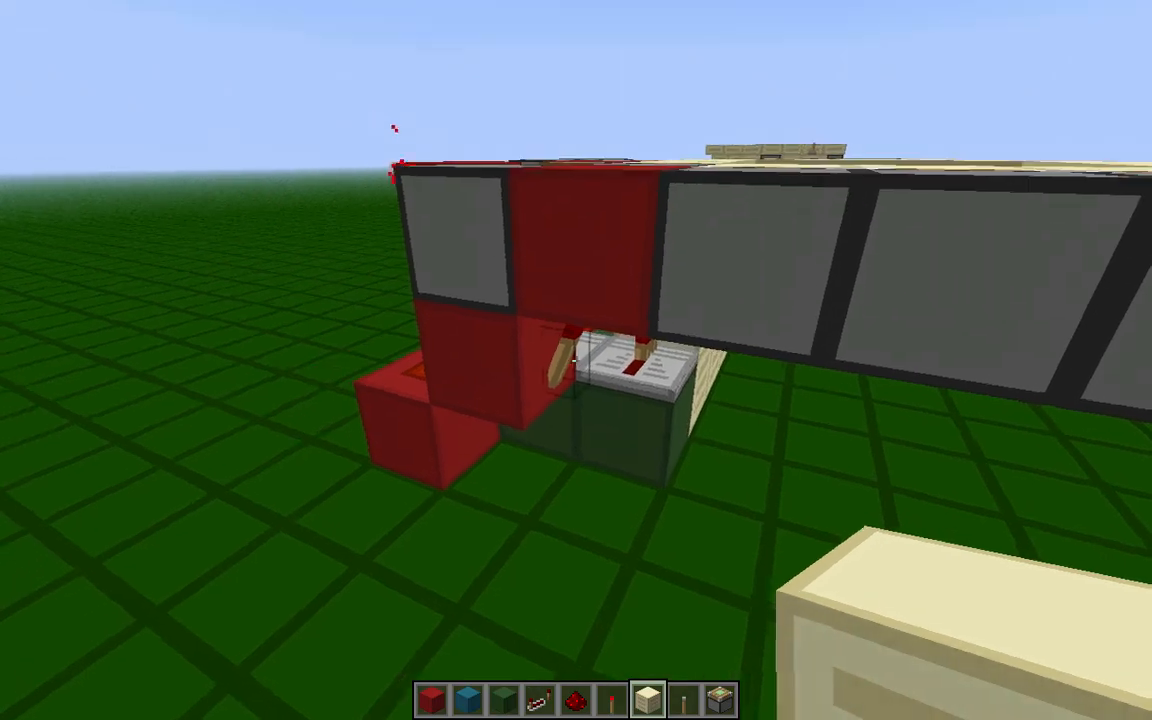
pyautogui.moveTo(576, 360)
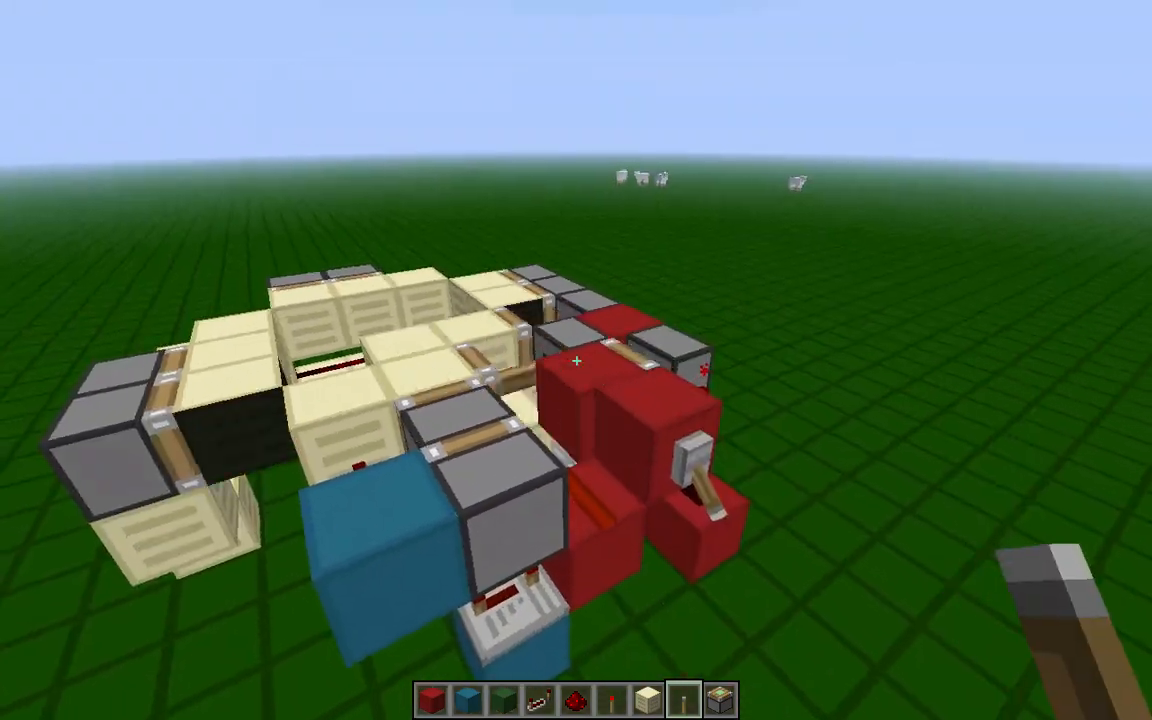
pyautogui.moveTo(576, 360)
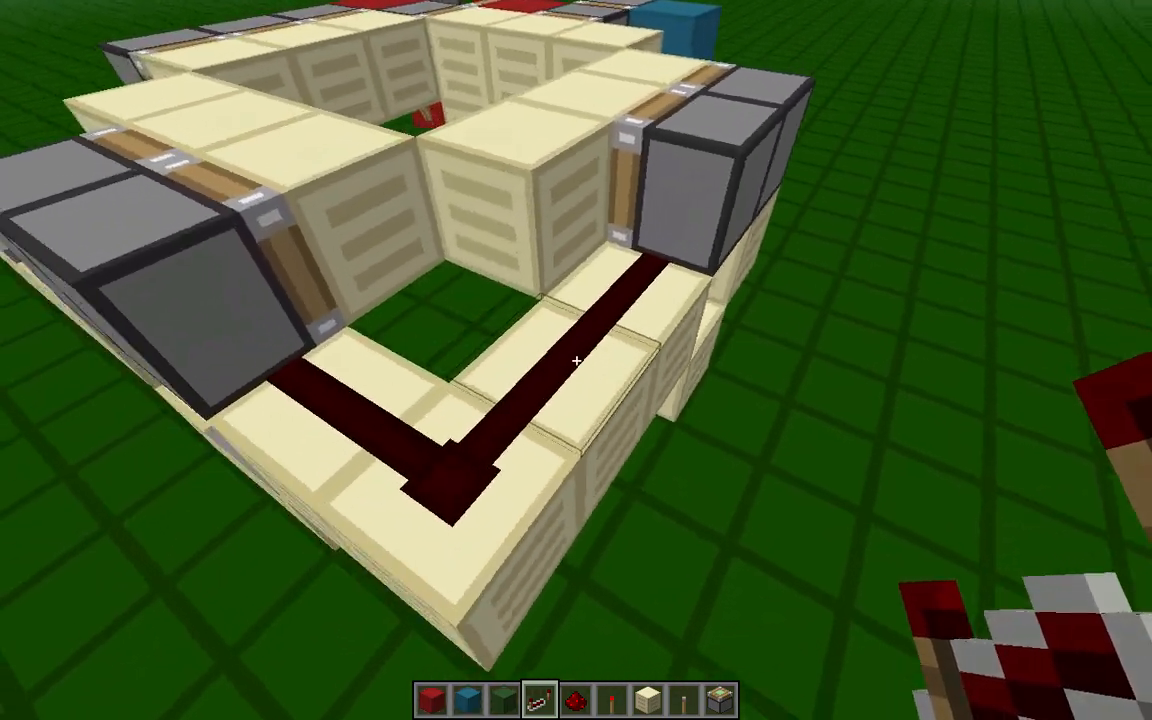
pyautogui.moveTo(576, 360)
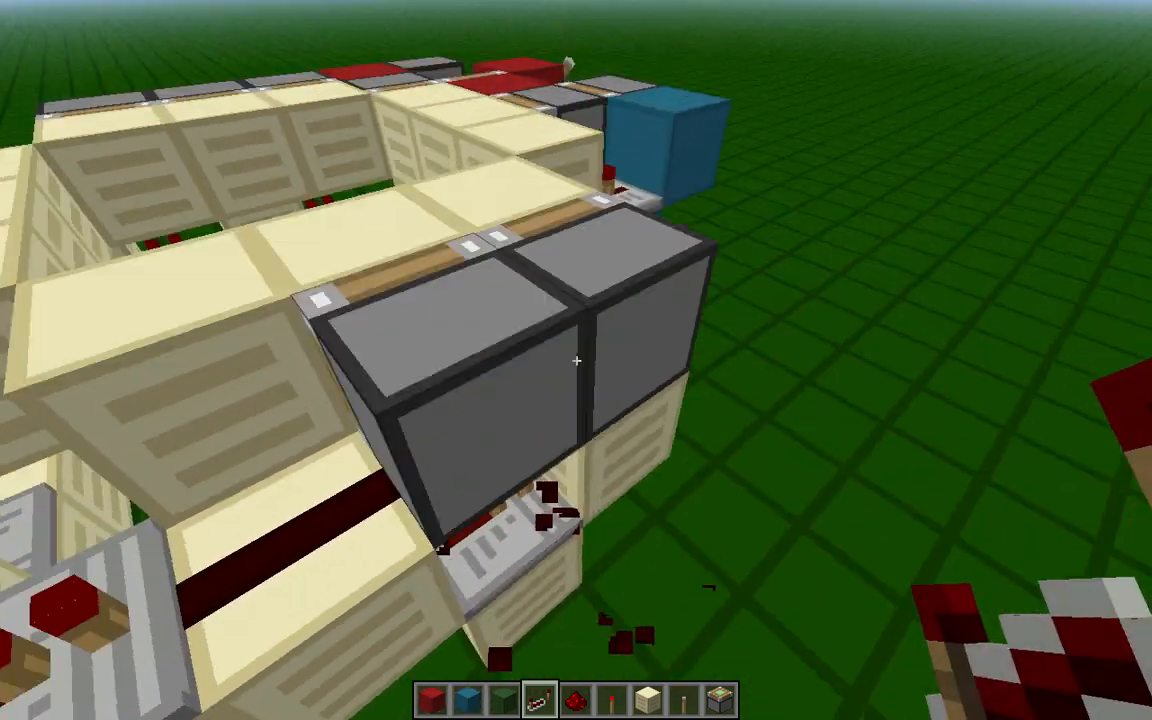